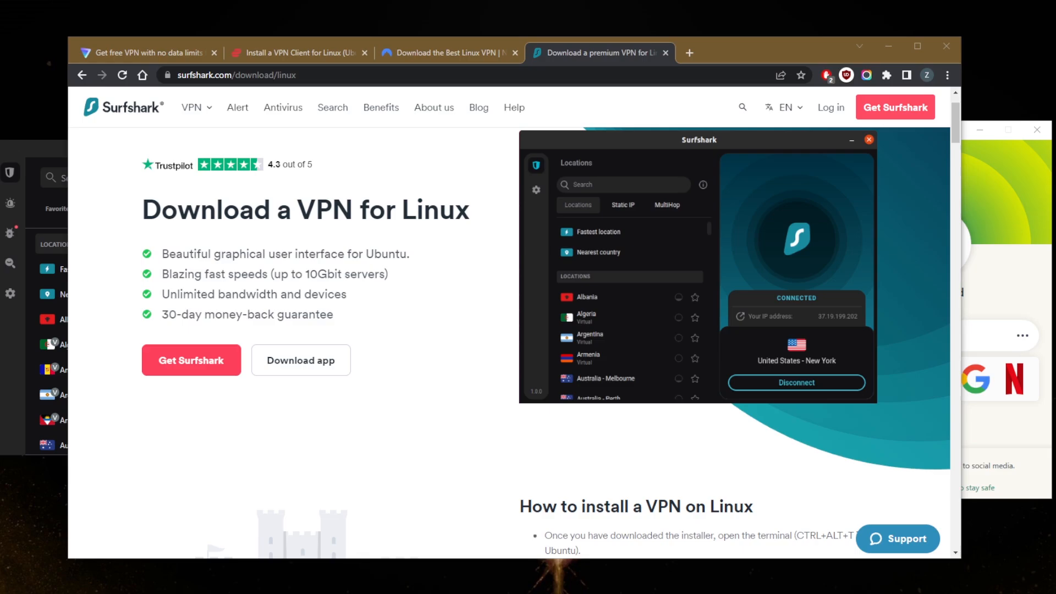
pyautogui.moveTo(812, 266)
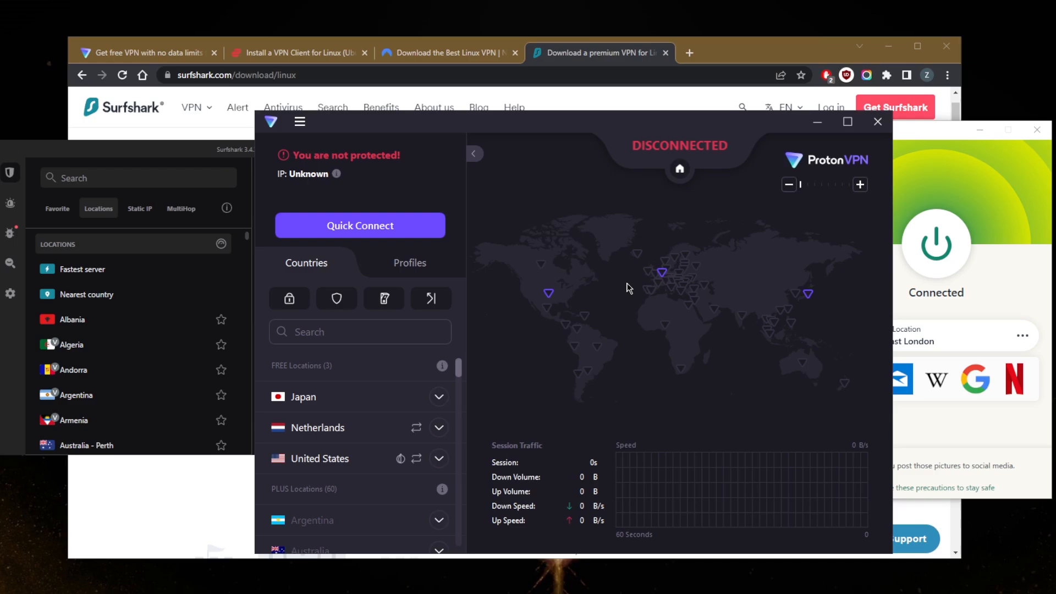
pyautogui.moveTo(648, 143)
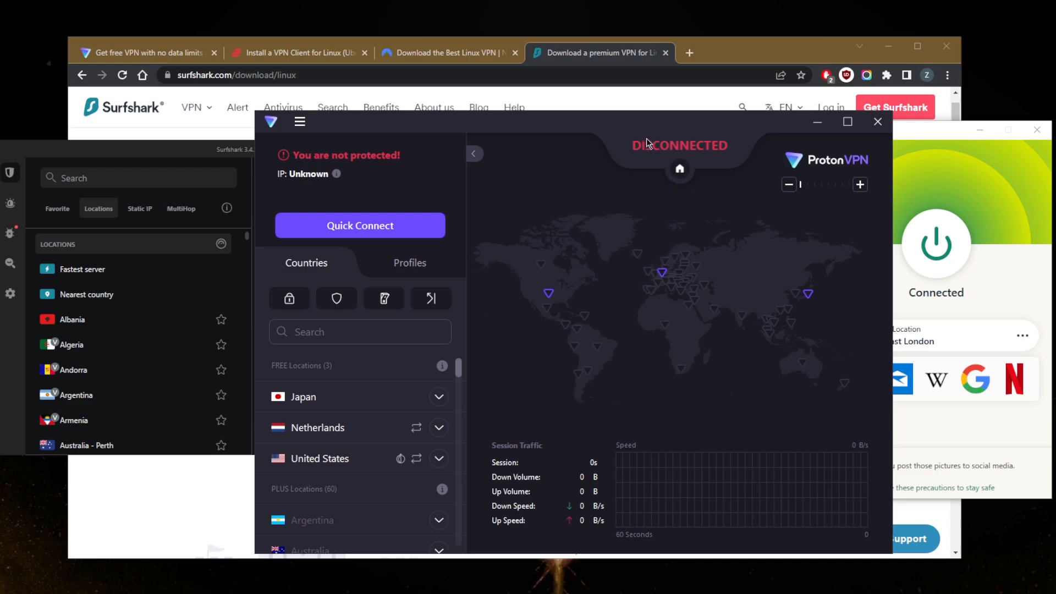
pyautogui.moveTo(633, 349)
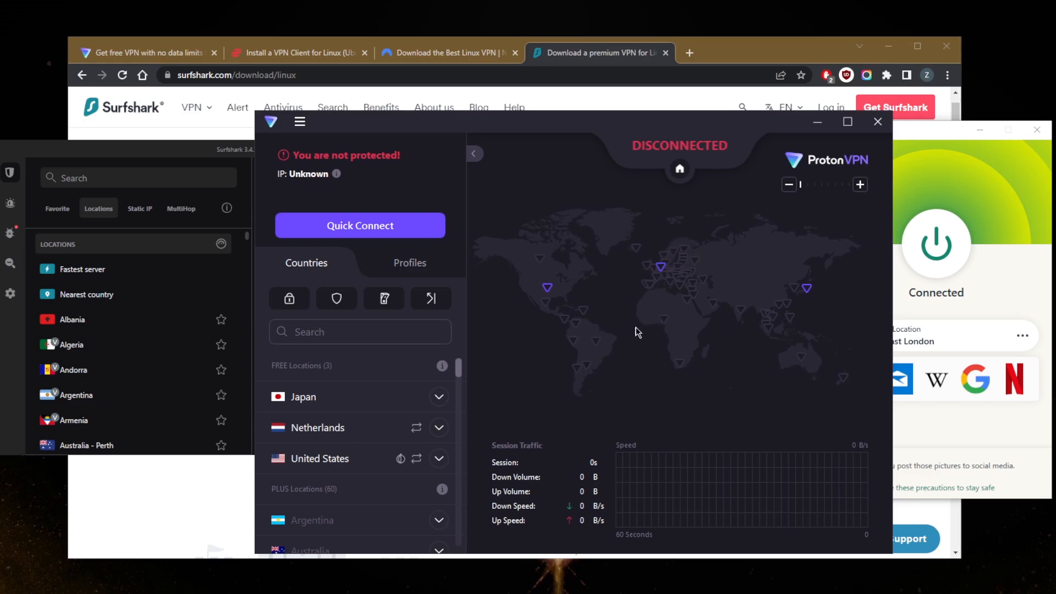
pyautogui.moveTo(547, 284)
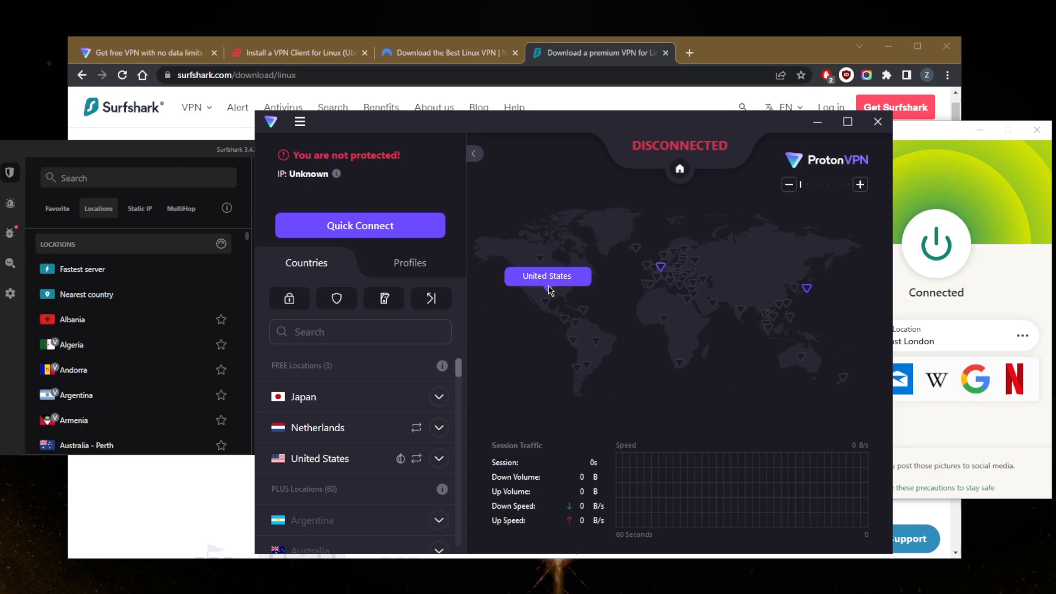
pyautogui.moveTo(448, 422)
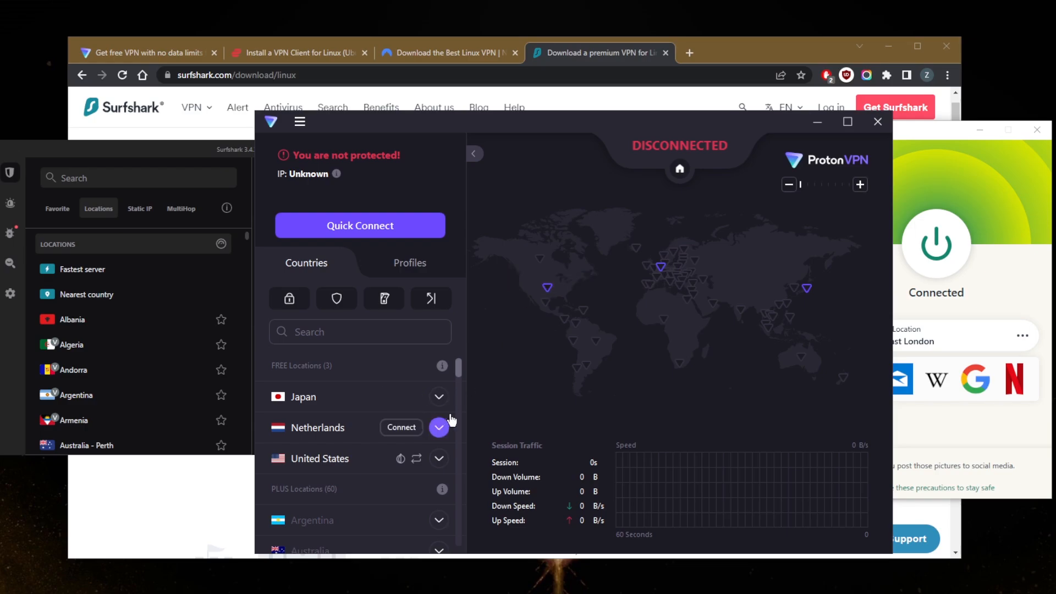
# Expand the United States free servers and scroll through the US-FREE list
pyautogui.click(439, 459)
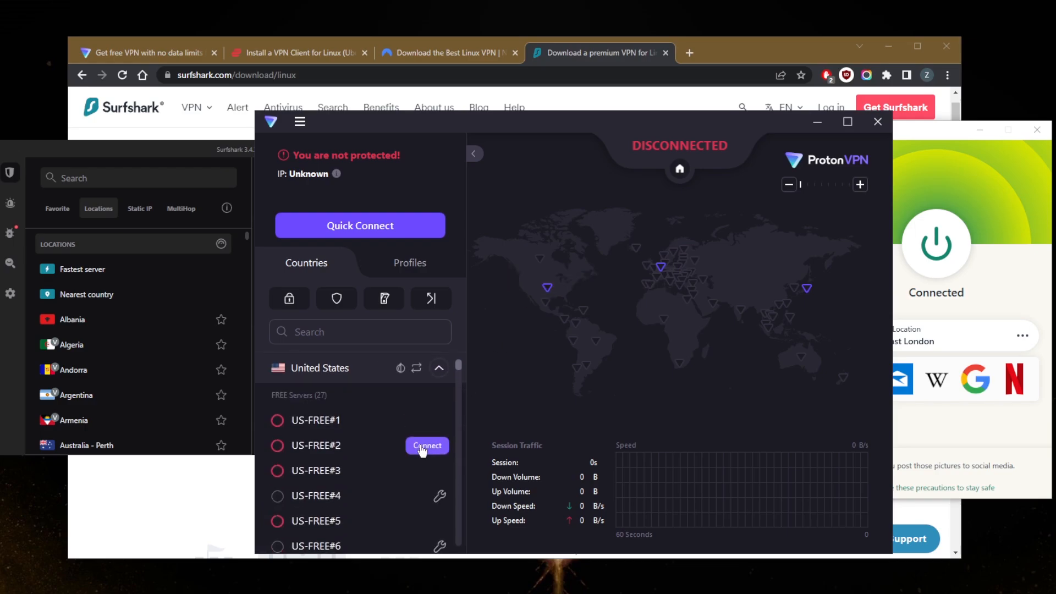
pyautogui.moveTo(278, 503)
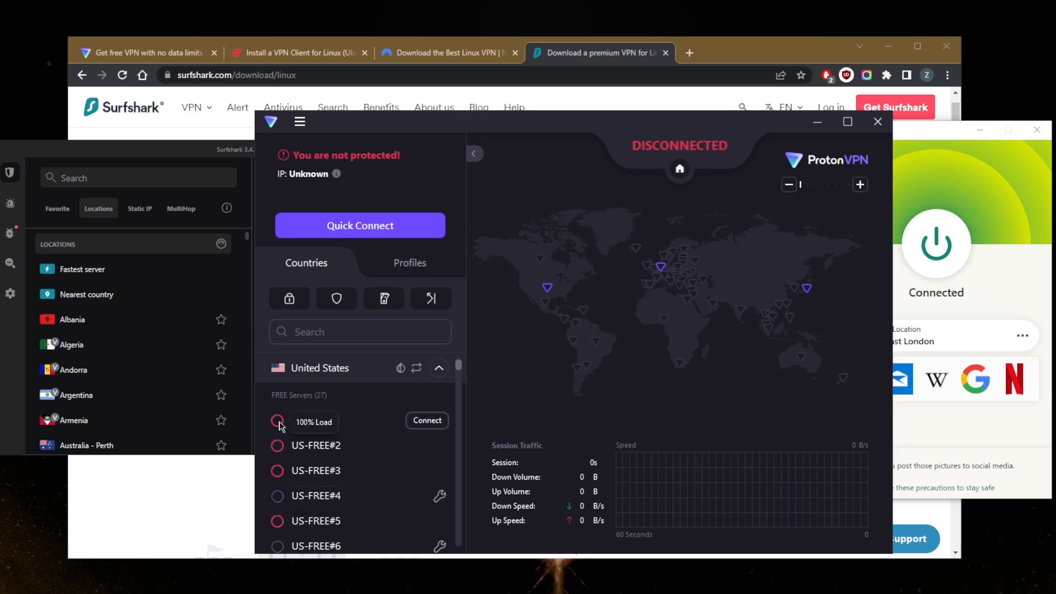
pyautogui.scroll(-3)
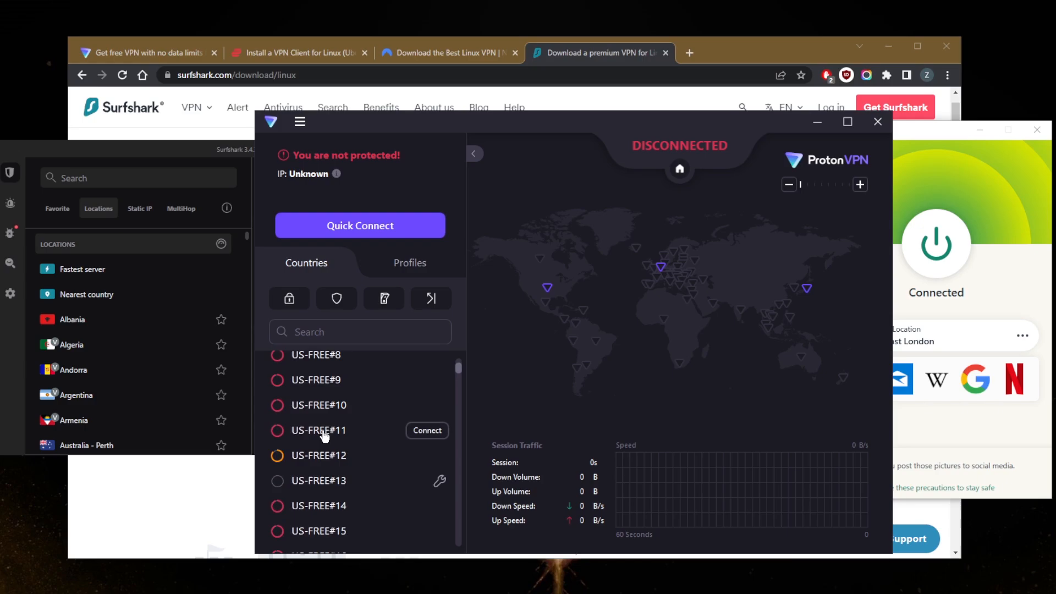
pyautogui.scroll(-3)
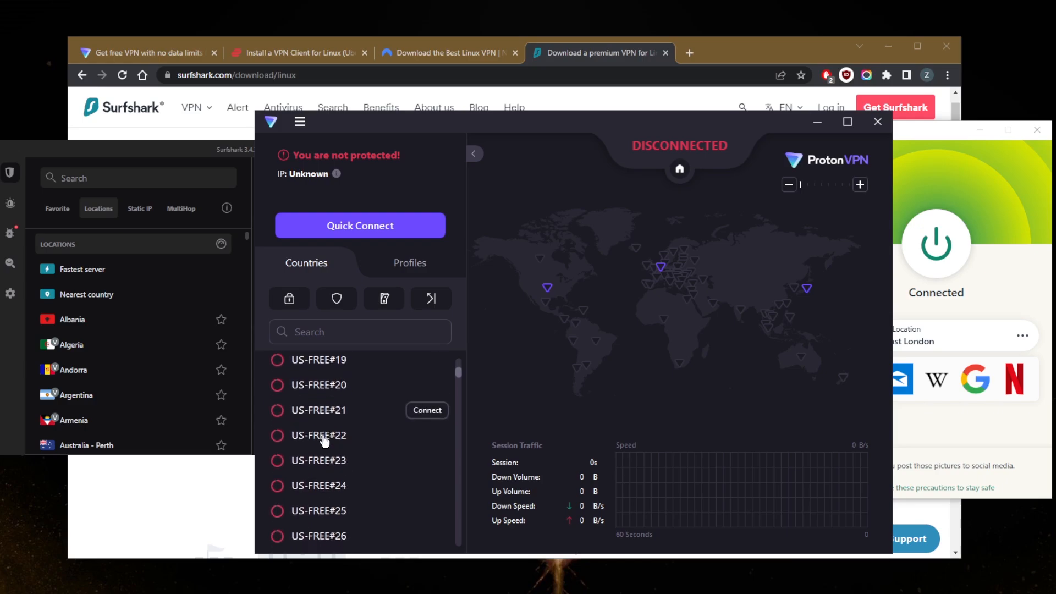
pyautogui.scroll(3)
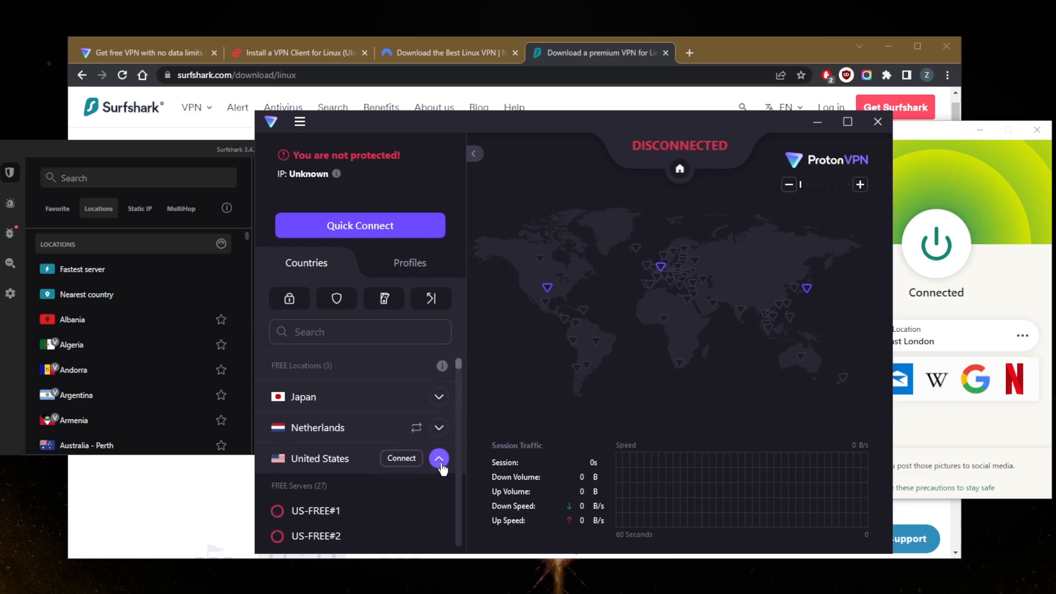
pyautogui.scroll(-3)
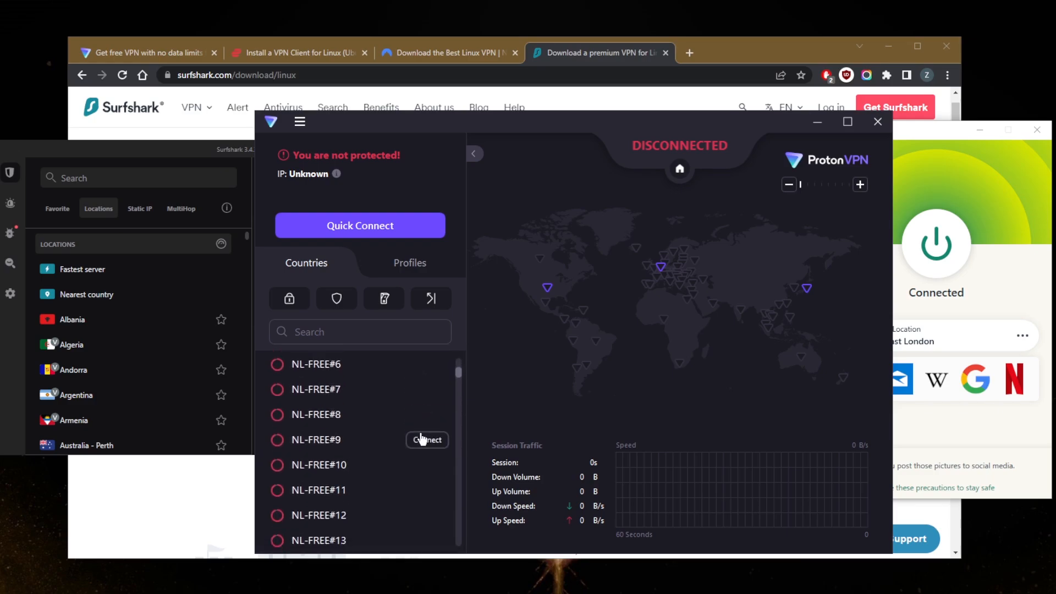
pyautogui.scroll(-3)
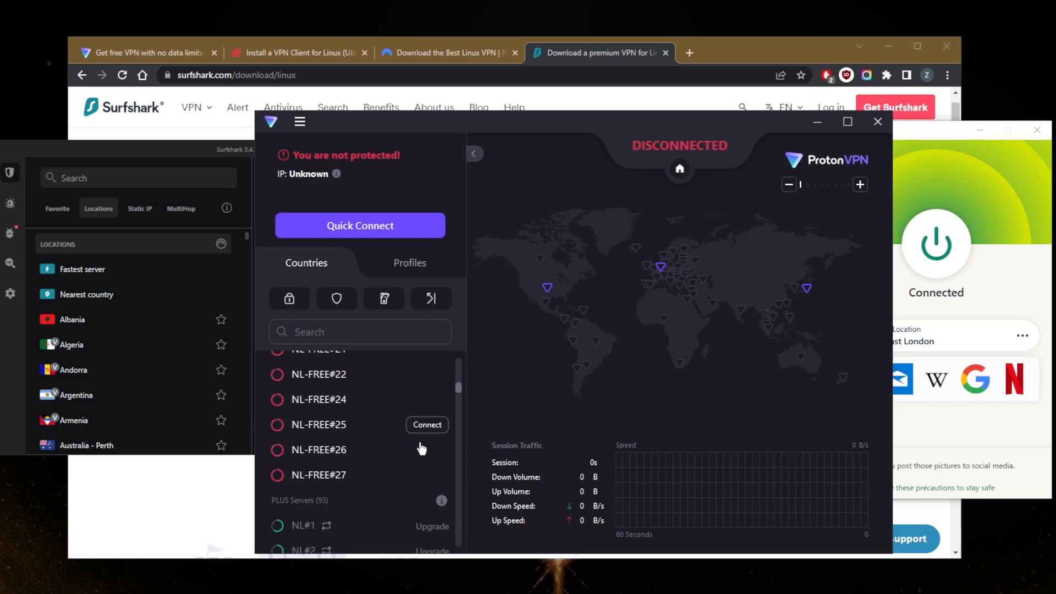
pyautogui.scroll(3)
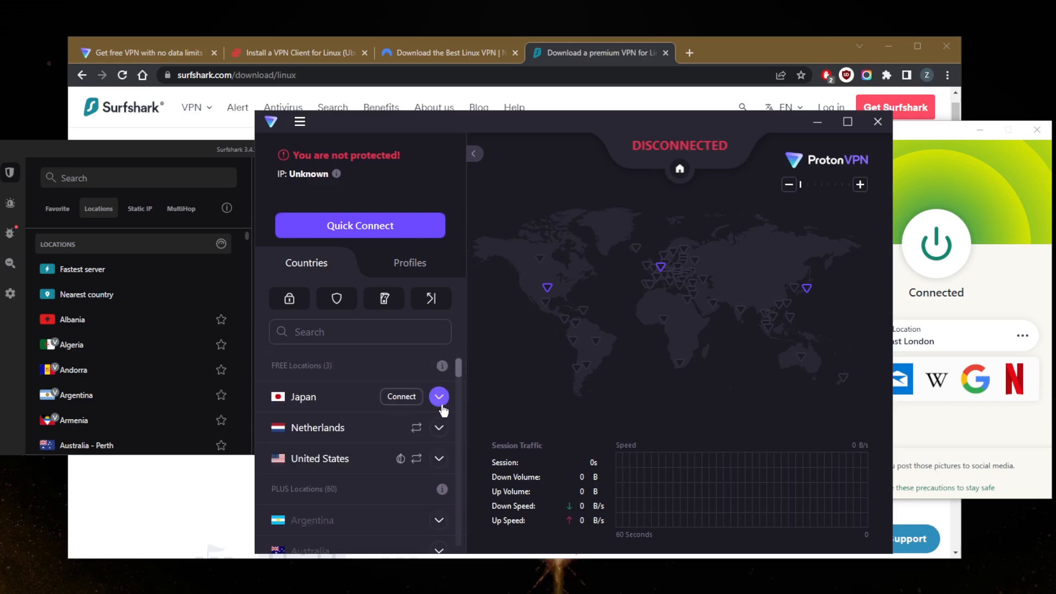
# Briefly expand then collapse the free server lists for Japan and Netherlands (NL-FREE#1 onward)
pyautogui.click(439, 396)
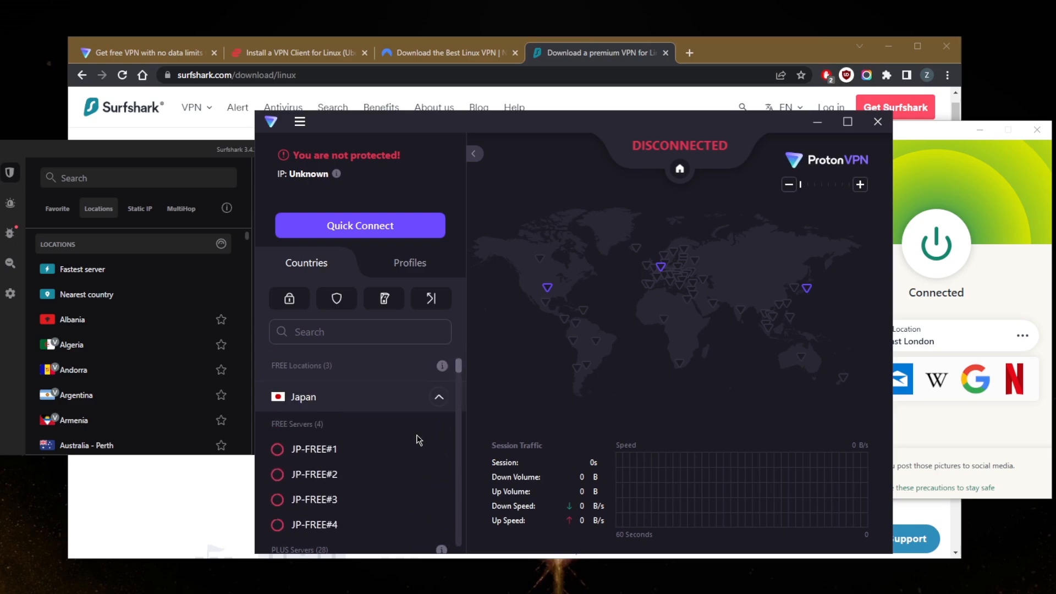
pyautogui.click(439, 396)
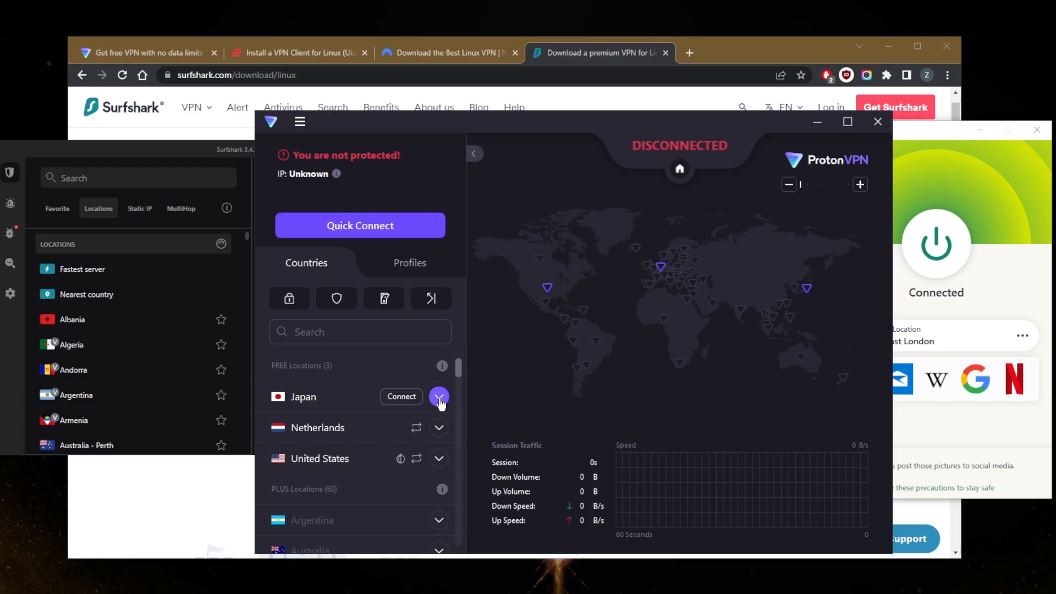
pyautogui.moveTo(626, 336)
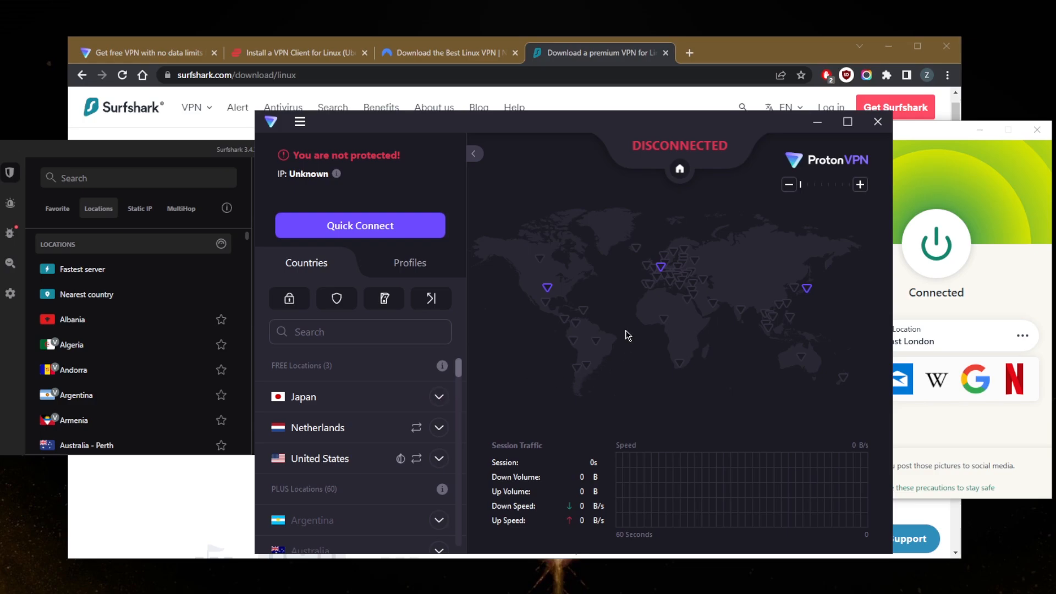
pyautogui.moveTo(617, 319)
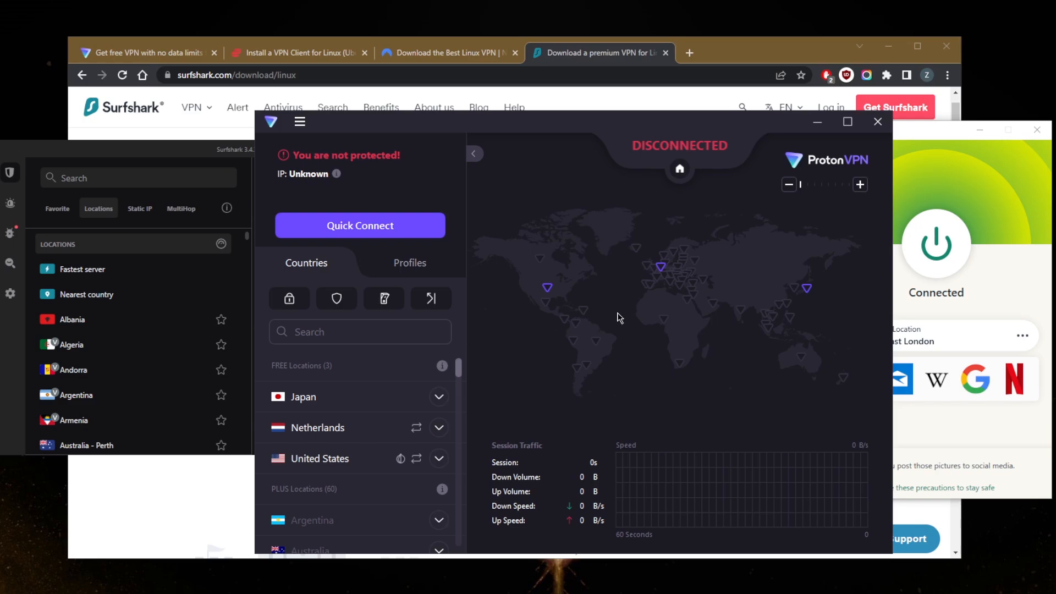
pyautogui.moveTo(634, 367)
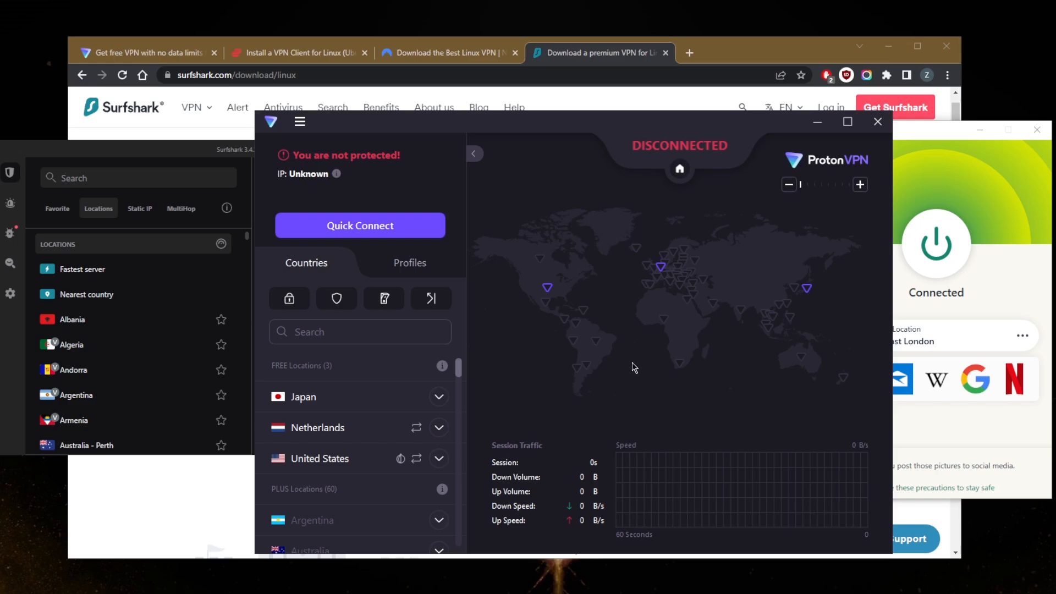
pyautogui.moveTo(638, 381)
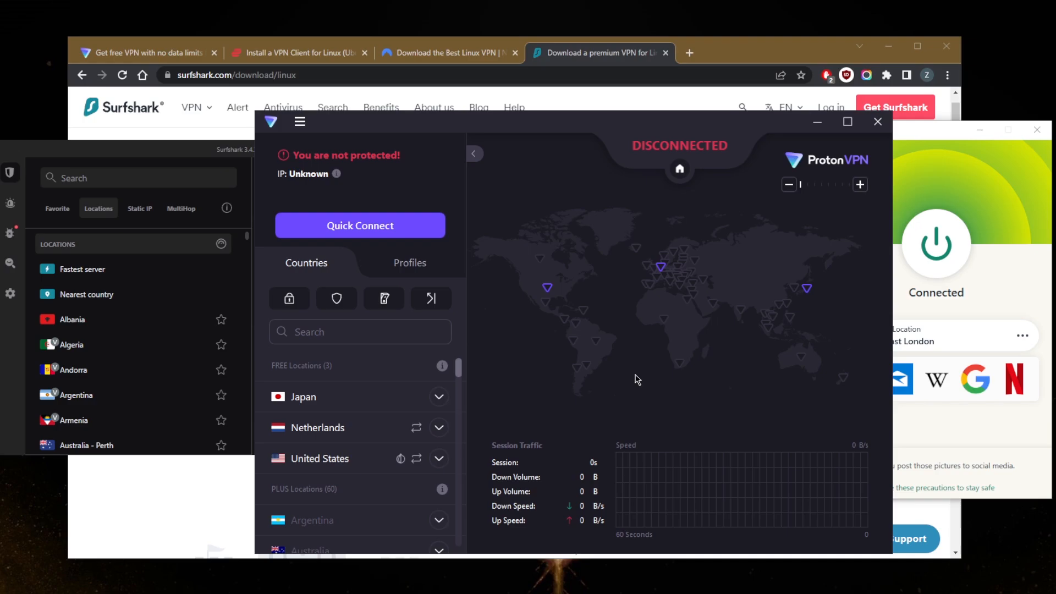
pyautogui.moveTo(647, 365)
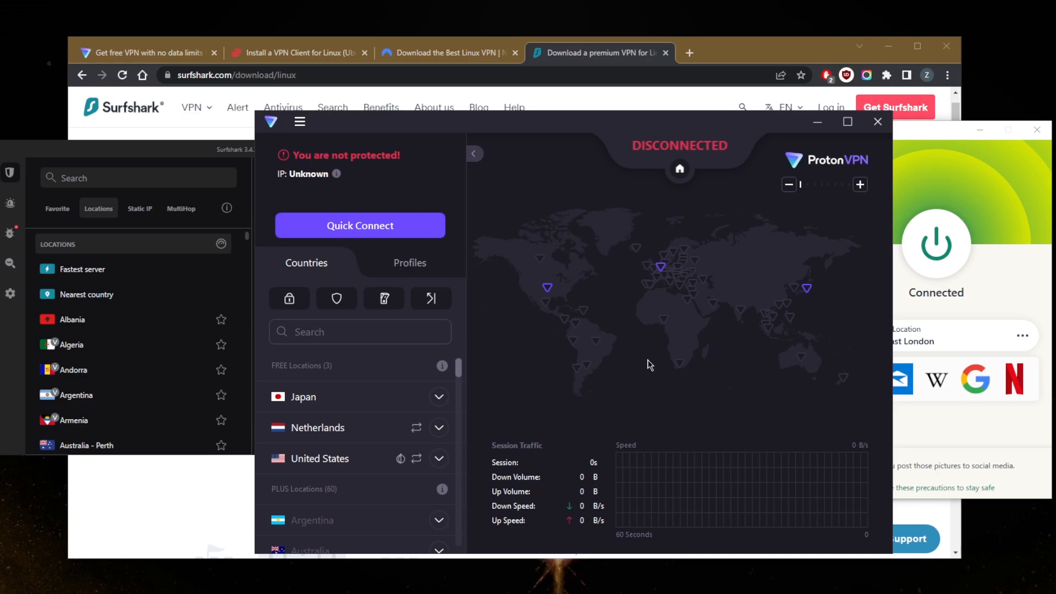
pyautogui.moveTo(640, 356)
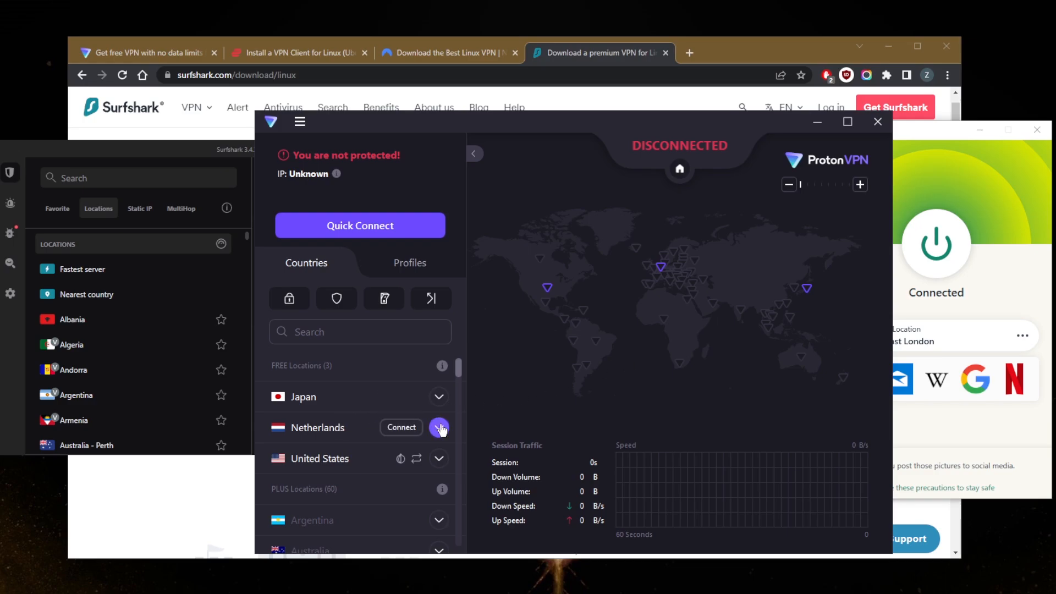
pyautogui.click(439, 427)
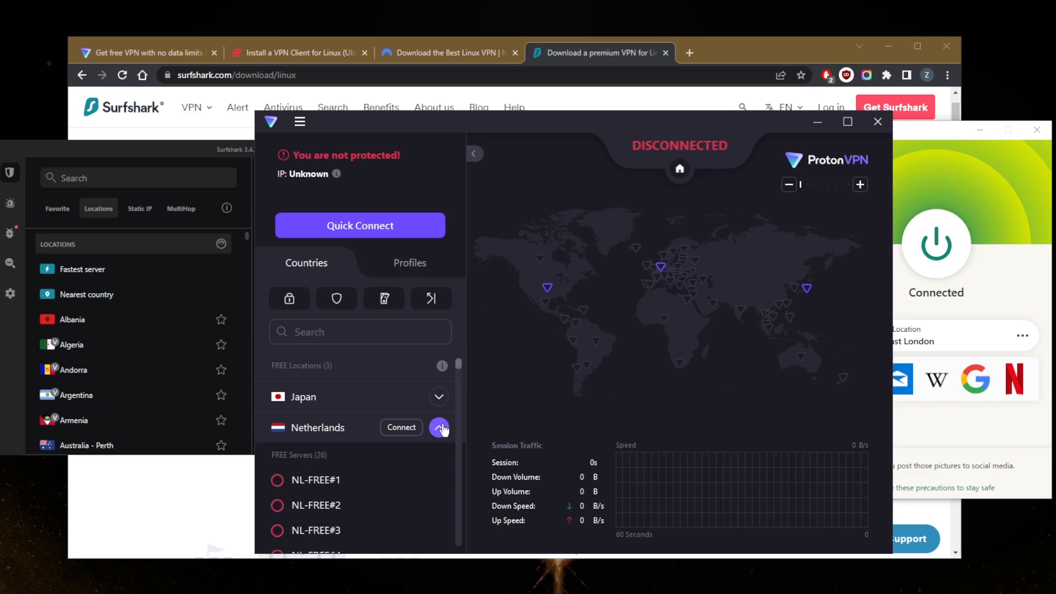
pyautogui.click(439, 428)
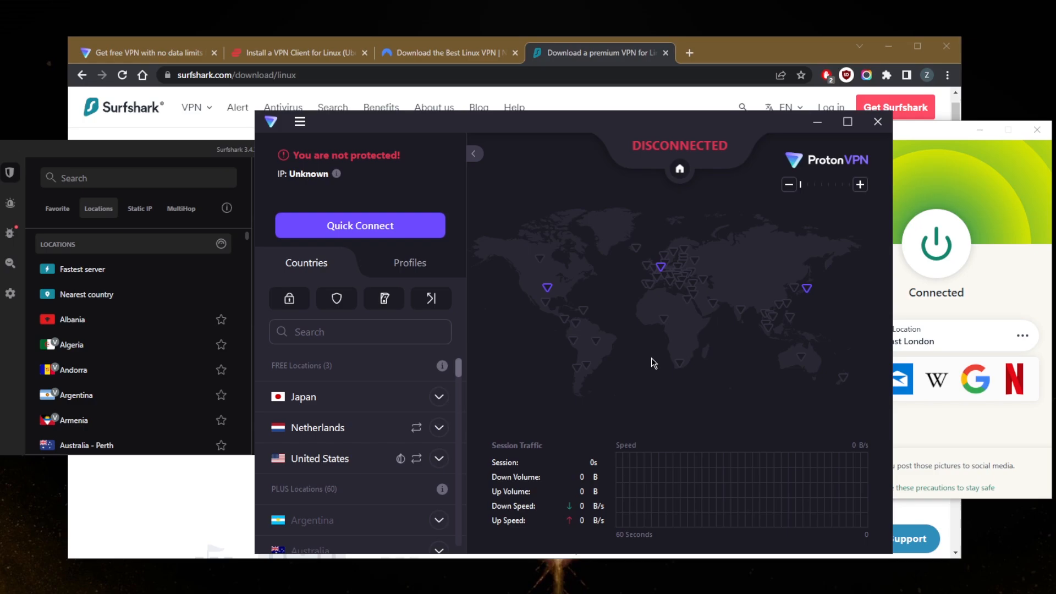
pyautogui.moveTo(451, 358)
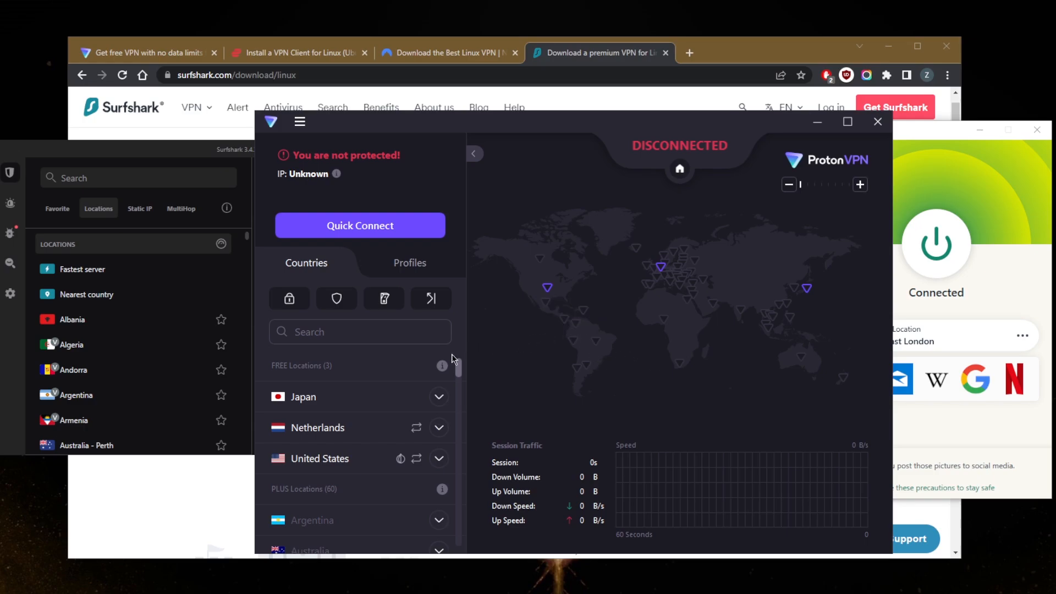
pyautogui.moveTo(397, 383)
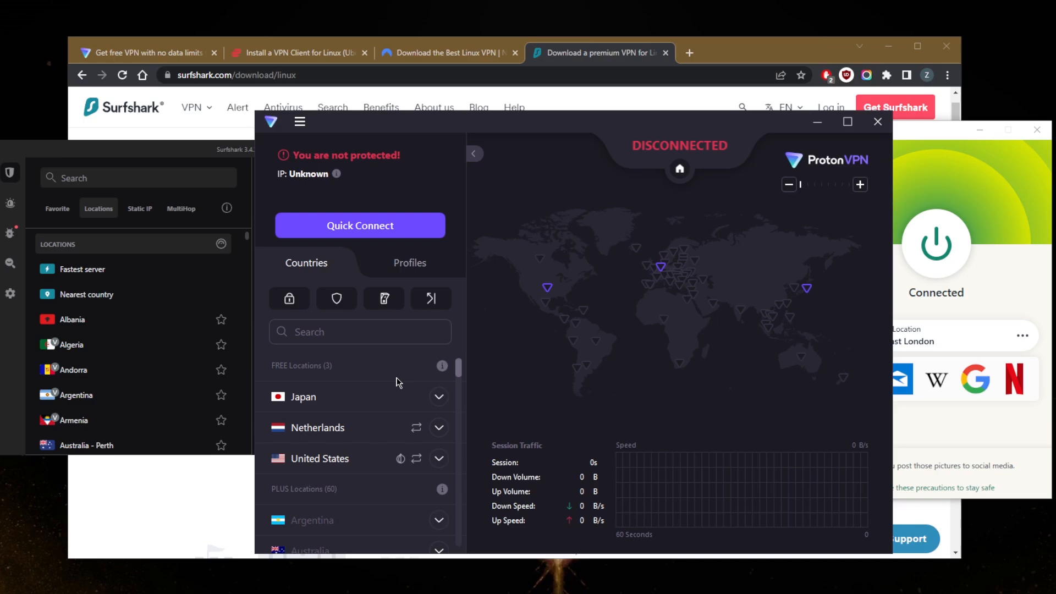
pyautogui.moveTo(676, 311)
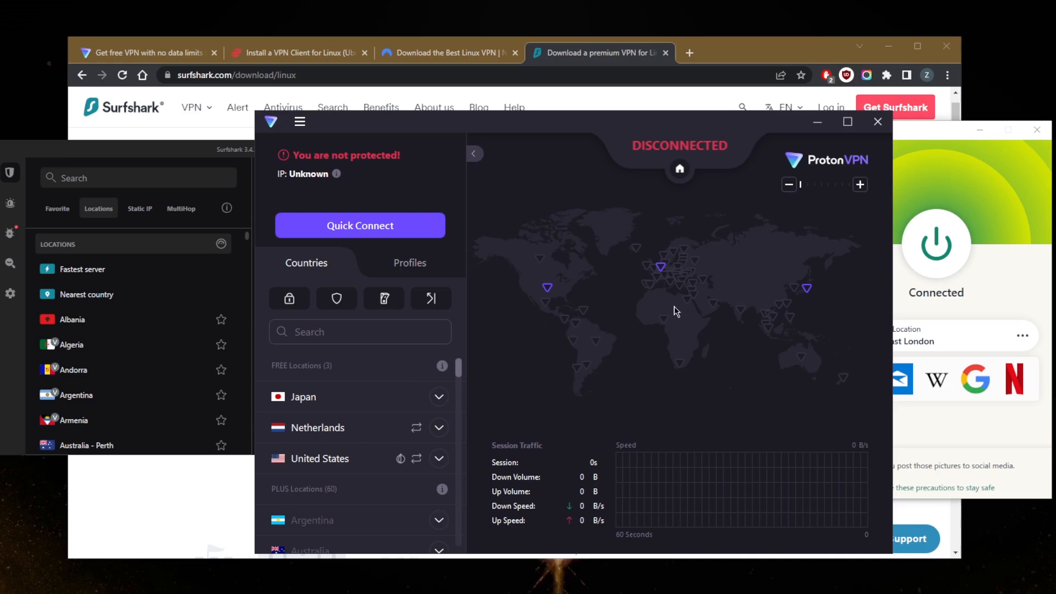
pyautogui.moveTo(726, 308)
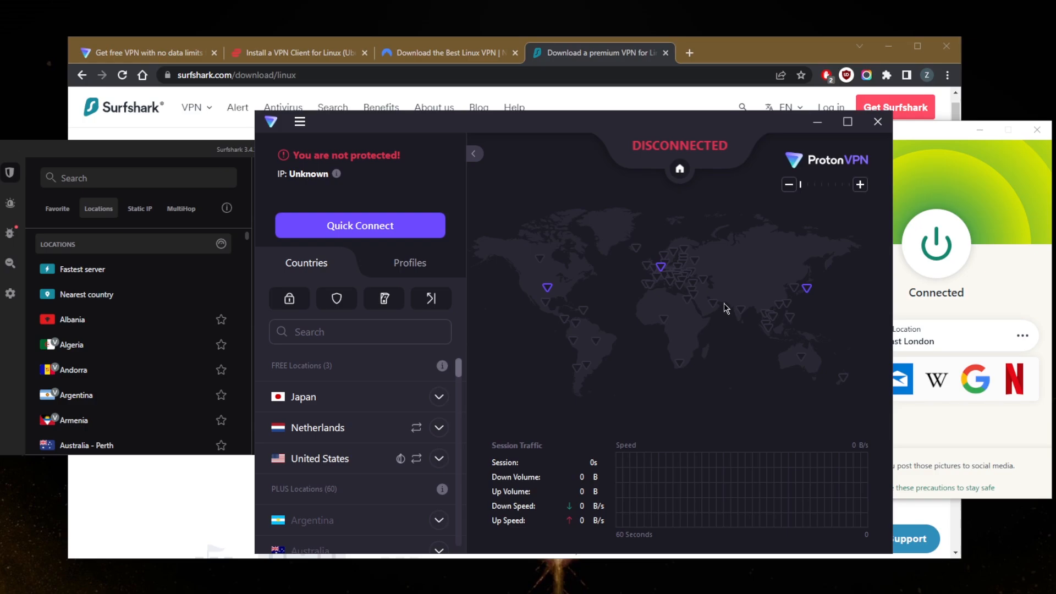
pyautogui.moveTo(701, 296)
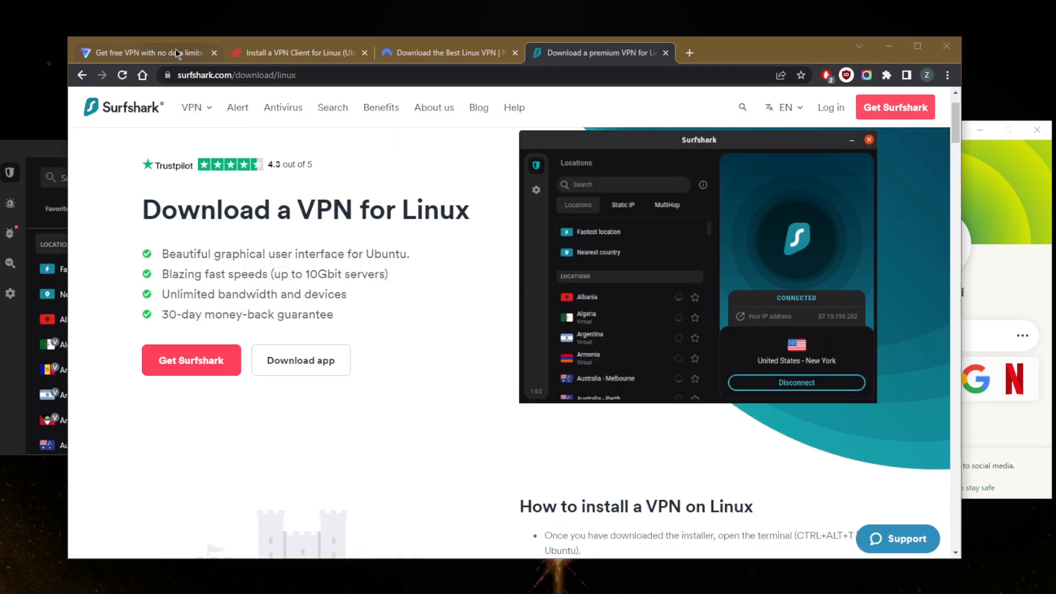
pyautogui.click(146, 53)
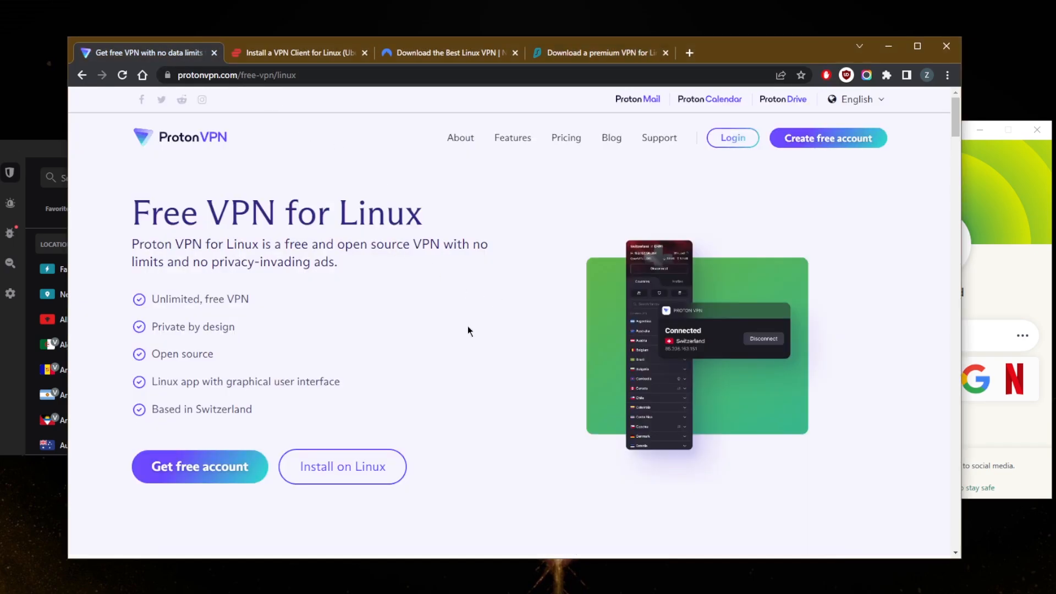
pyautogui.moveTo(671, 341)
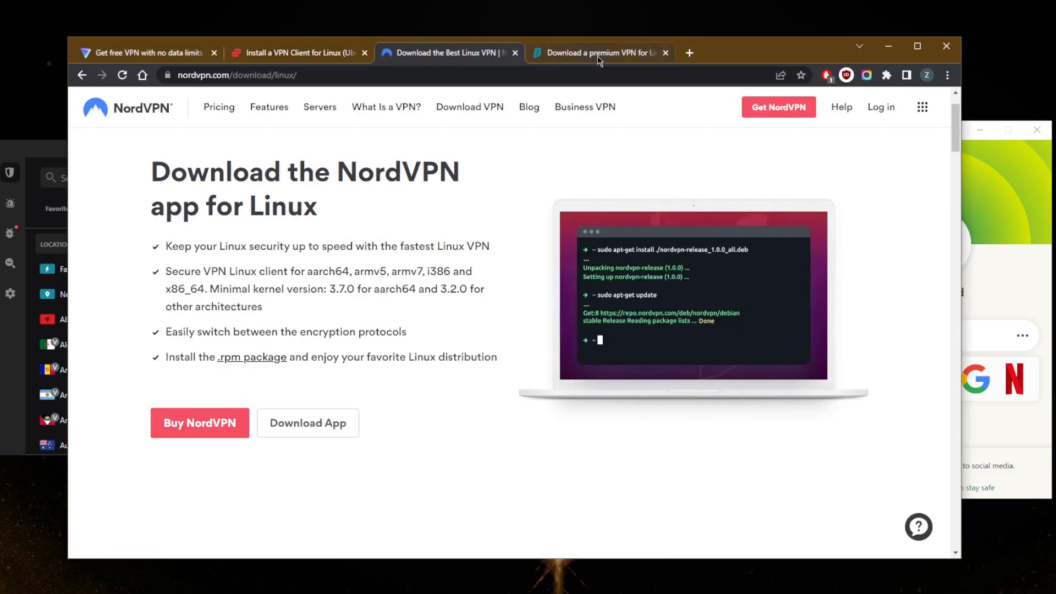
pyautogui.click(596, 53)
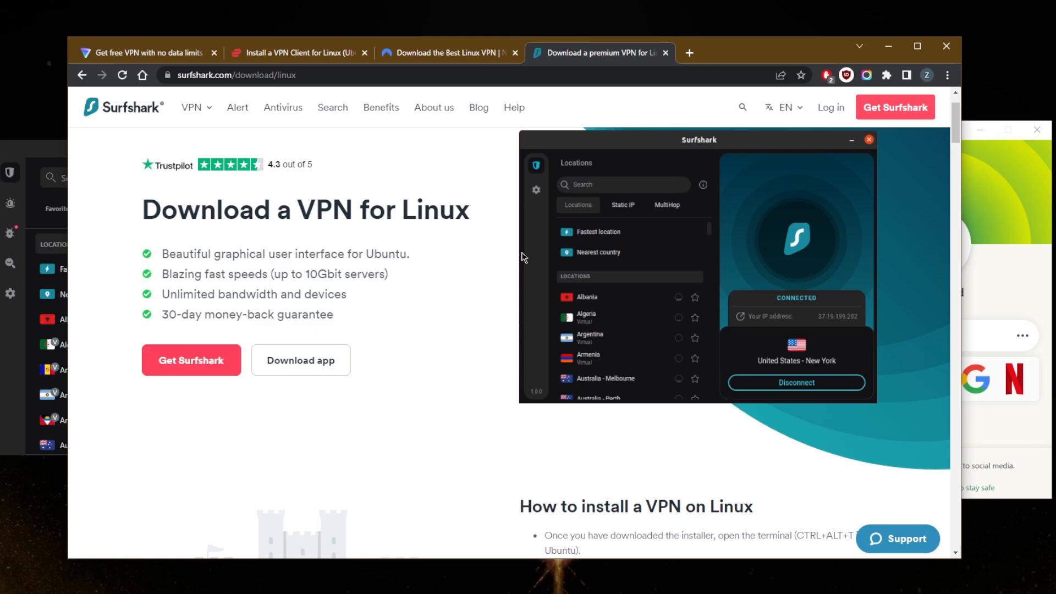
pyautogui.moveTo(997, 283)
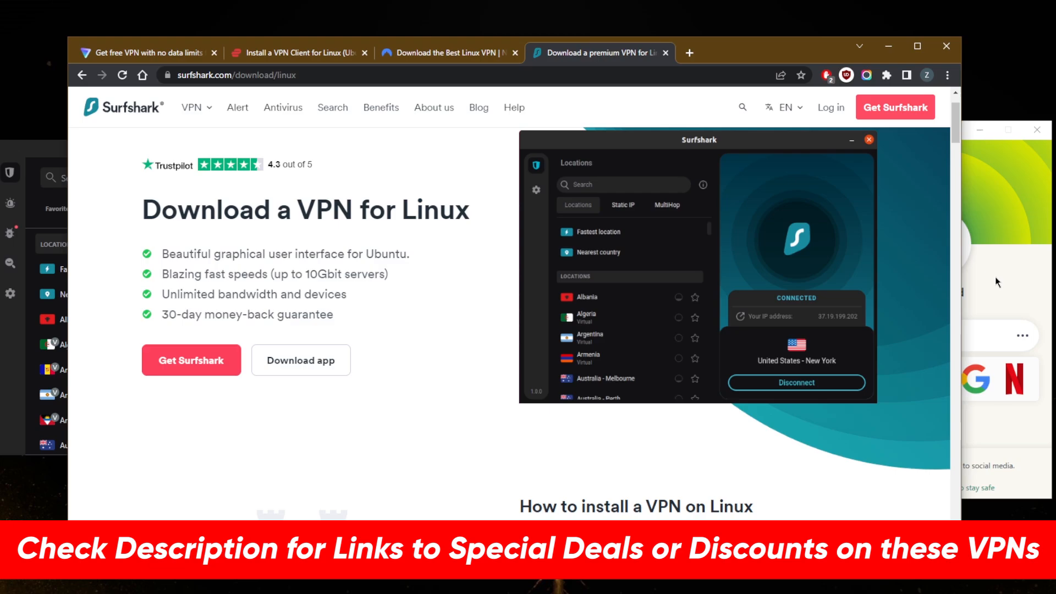
pyautogui.moveTo(942, 373)
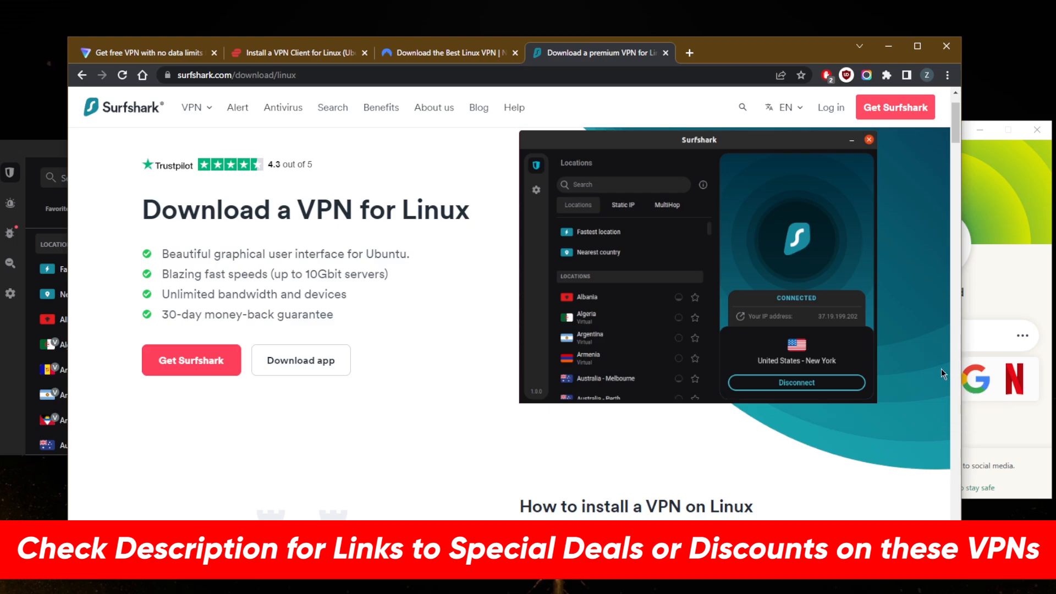
pyautogui.moveTo(895, 409)
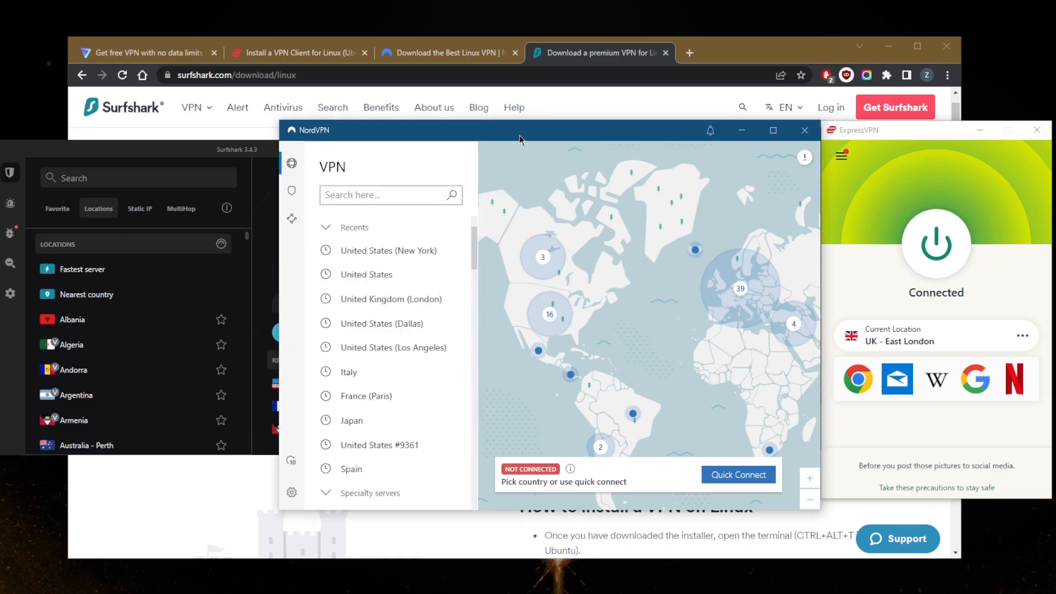
pyautogui.moveTo(634, 261)
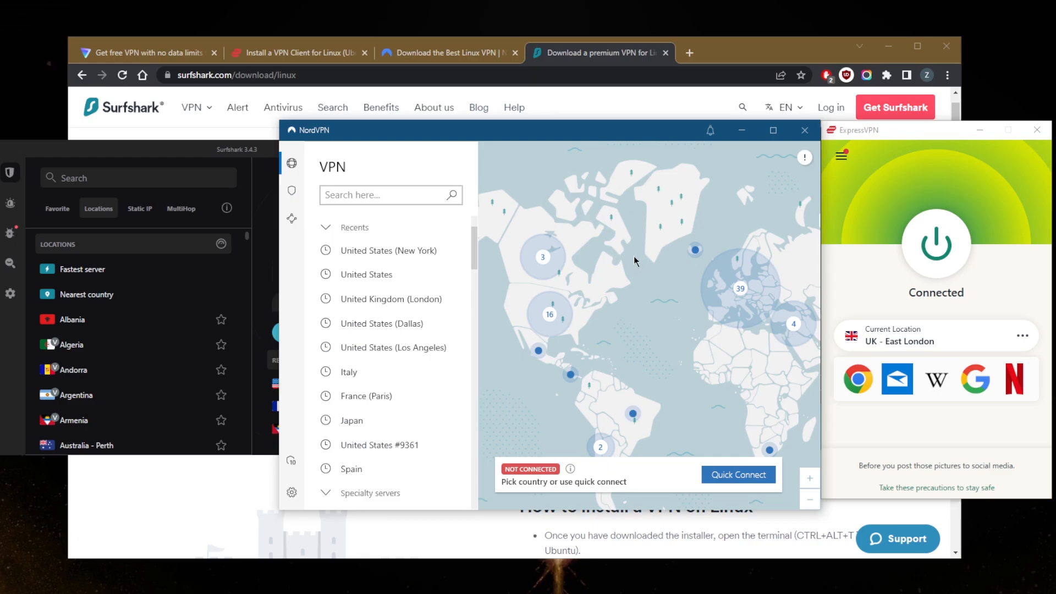
pyautogui.moveTo(628, 271)
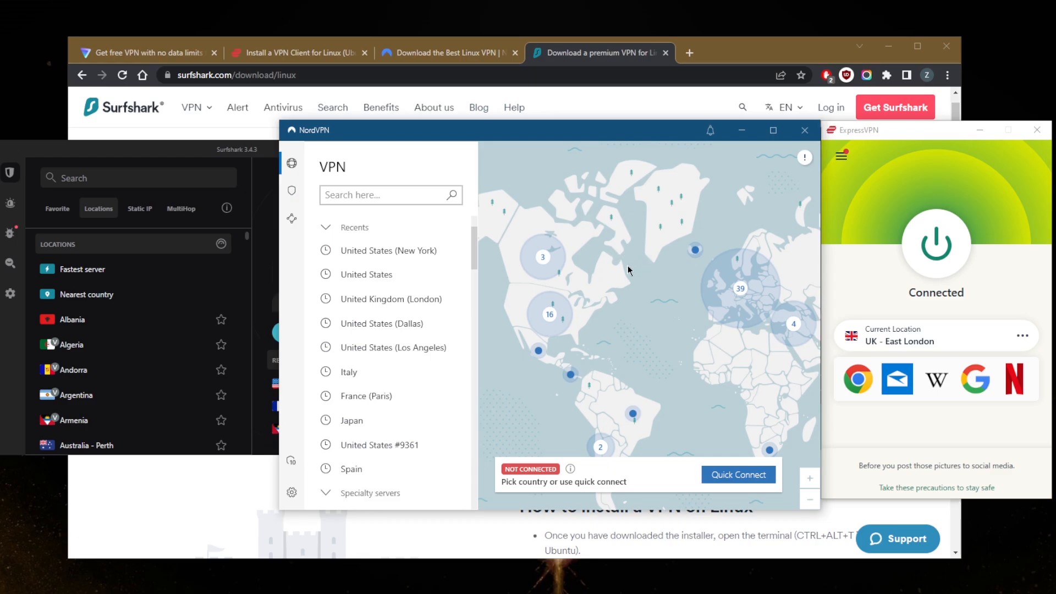
pyautogui.moveTo(612, 270)
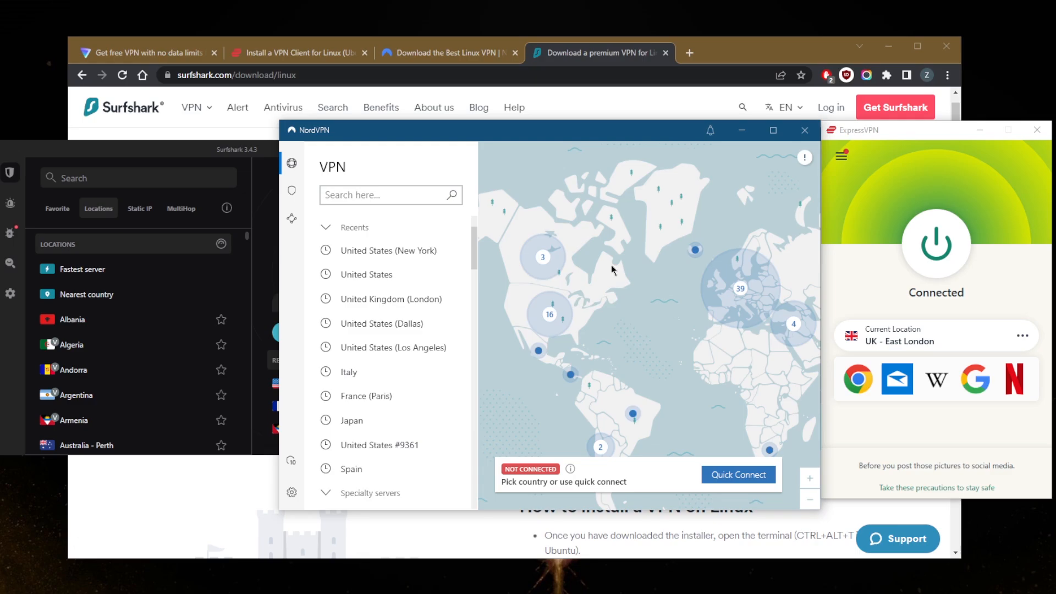
pyautogui.moveTo(231, 165)
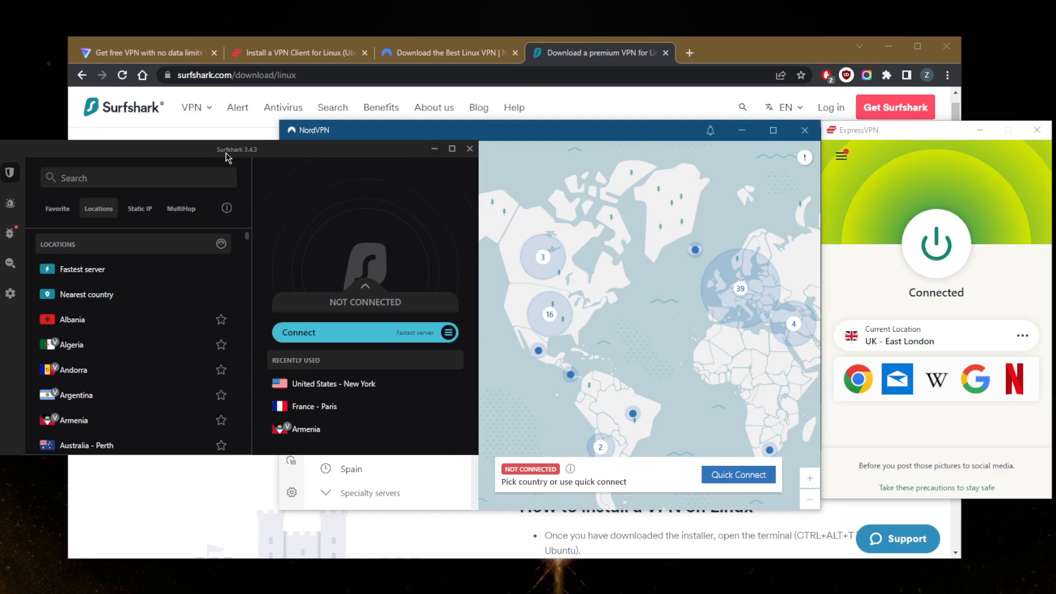
pyautogui.moveTo(279, 157)
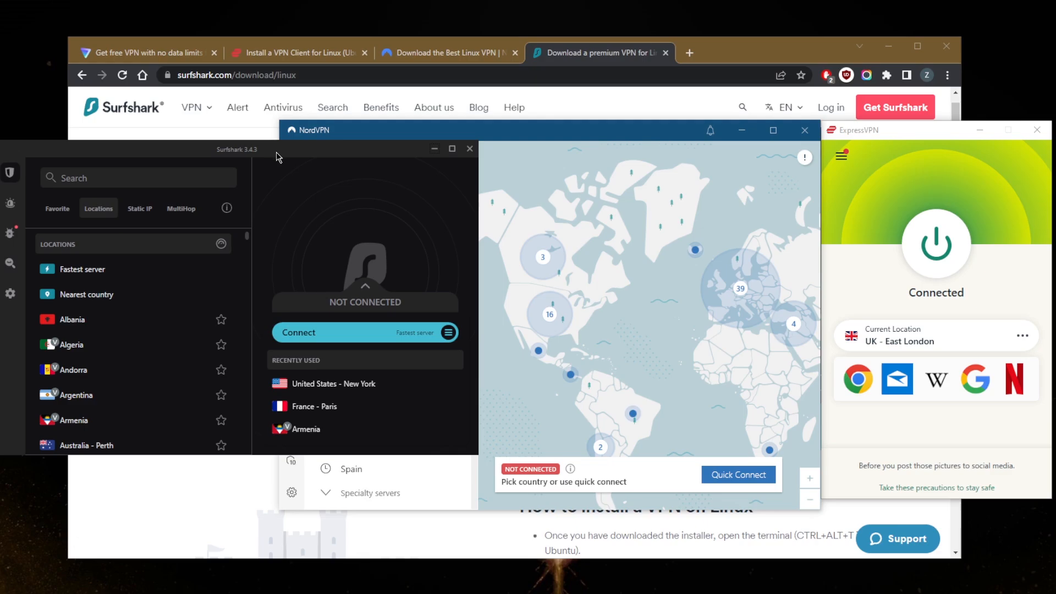
pyautogui.moveTo(278, 197)
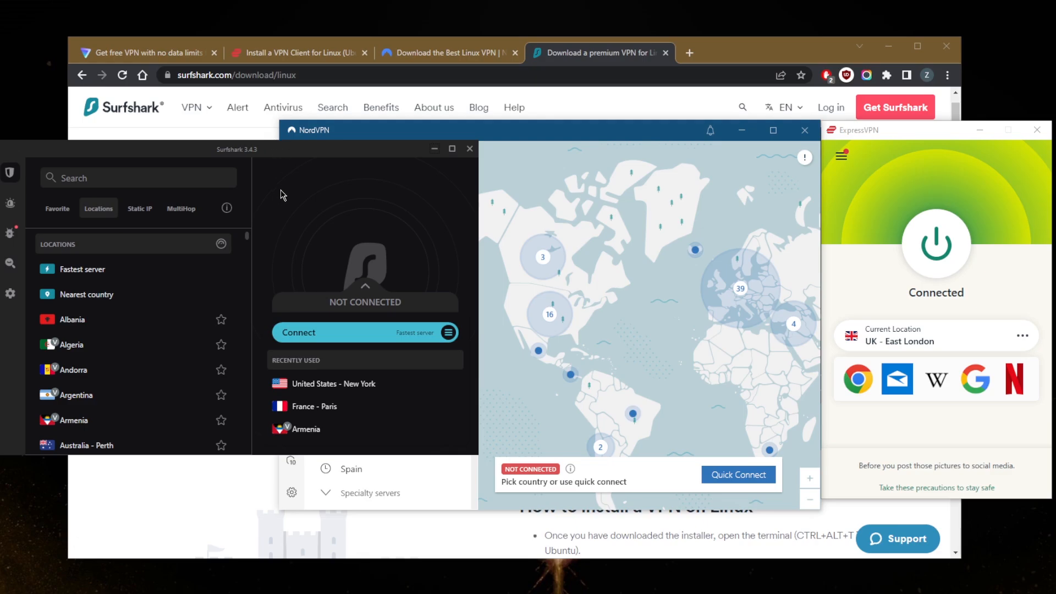
pyautogui.moveTo(303, 206)
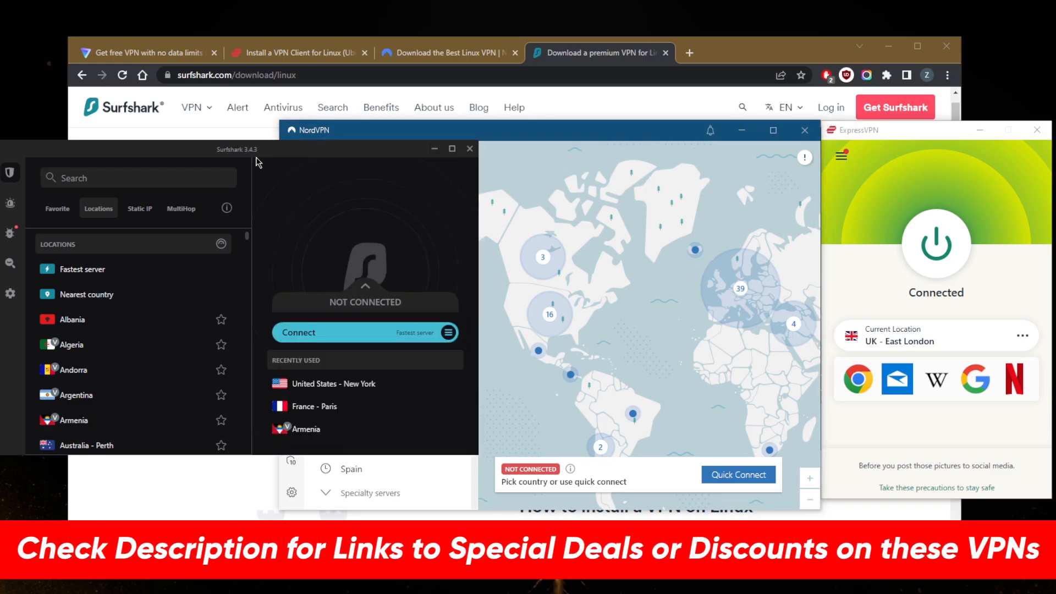
pyautogui.moveTo(936, 232)
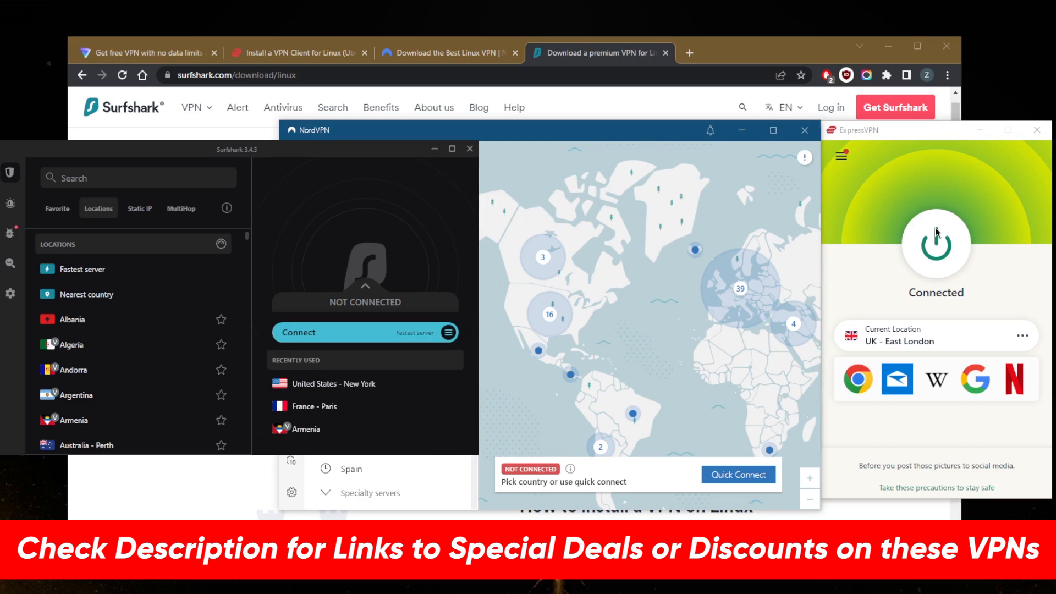